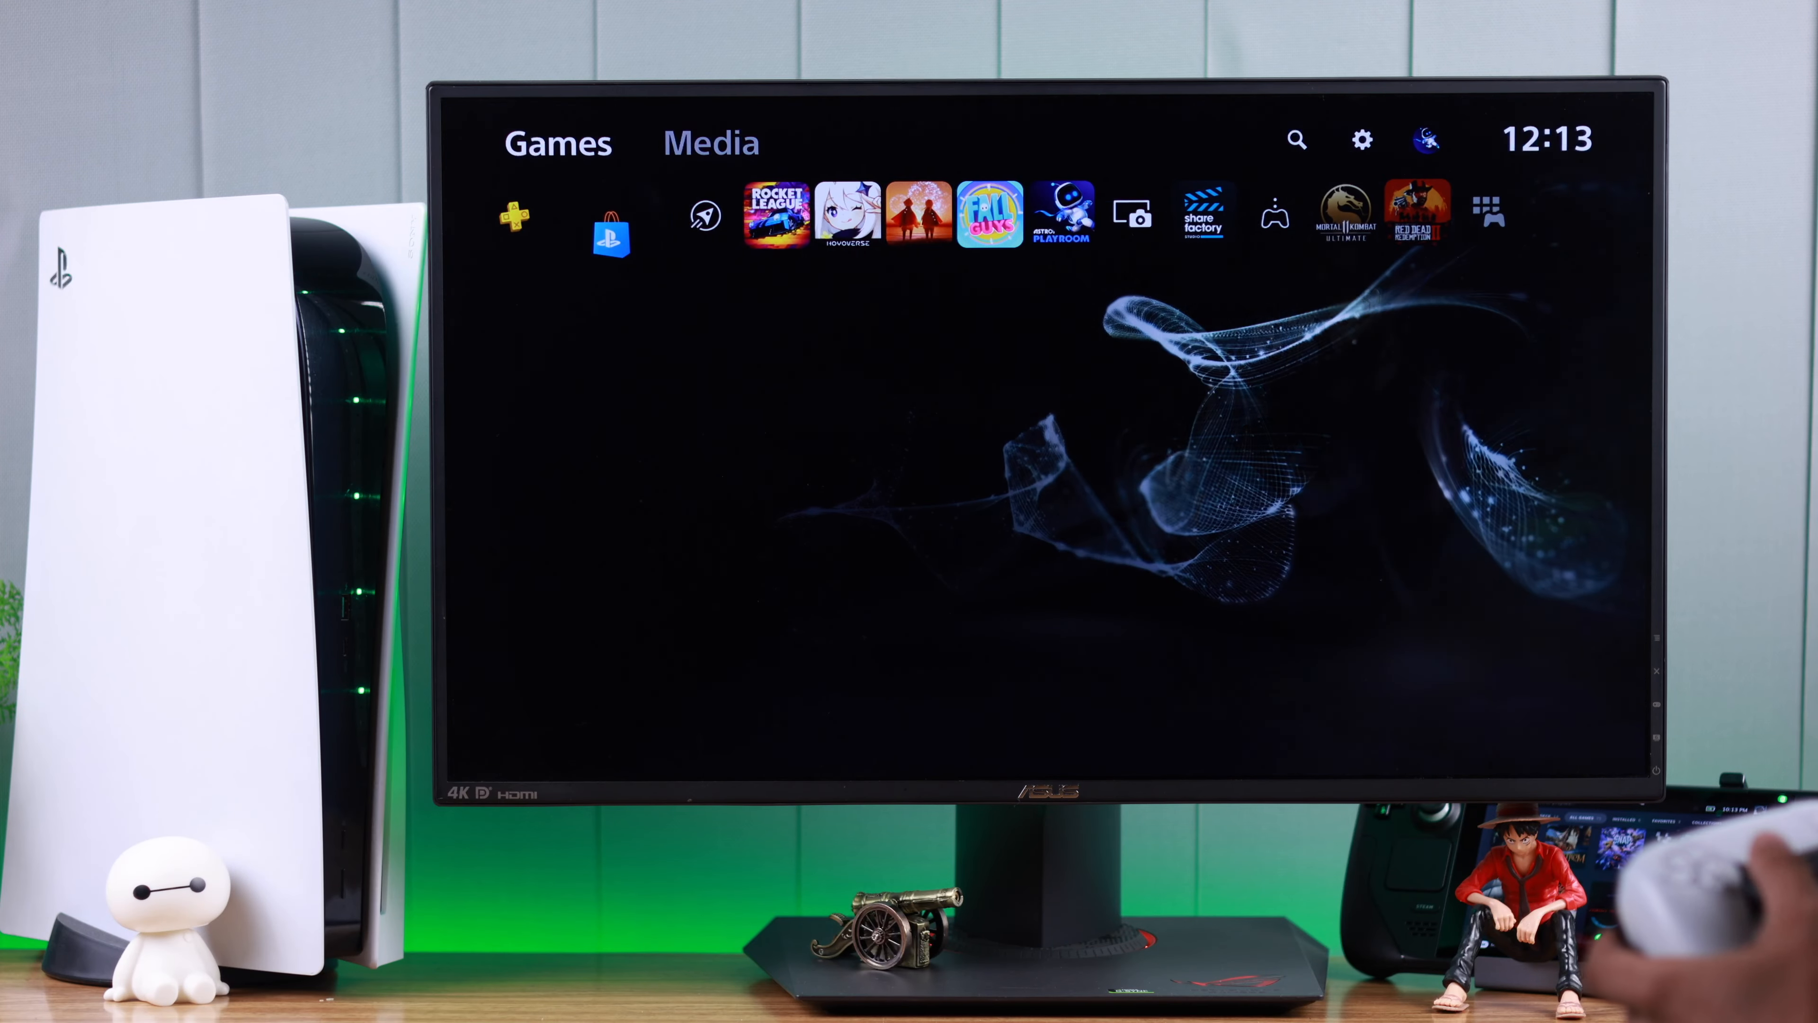
# - Reach Media Gallery through Game Library so saved screenshots and clips are listed
pyautogui.hscroll(3)
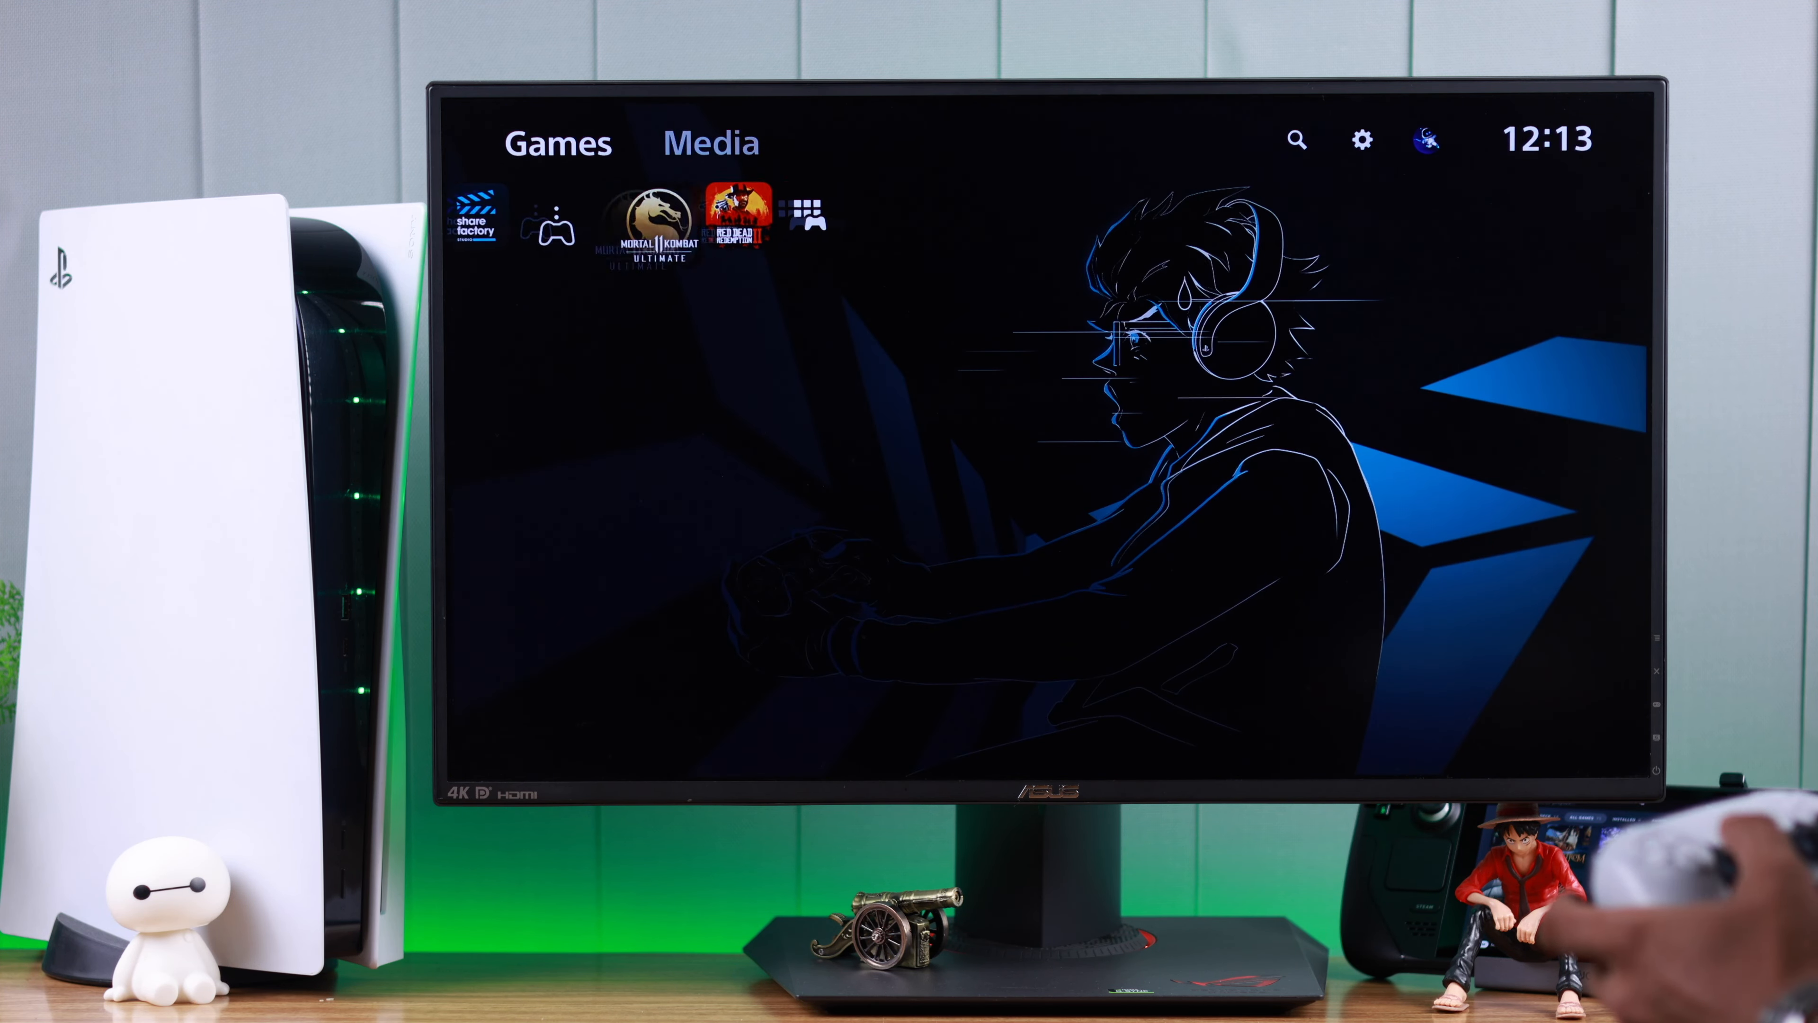
pyautogui.click(812, 215)
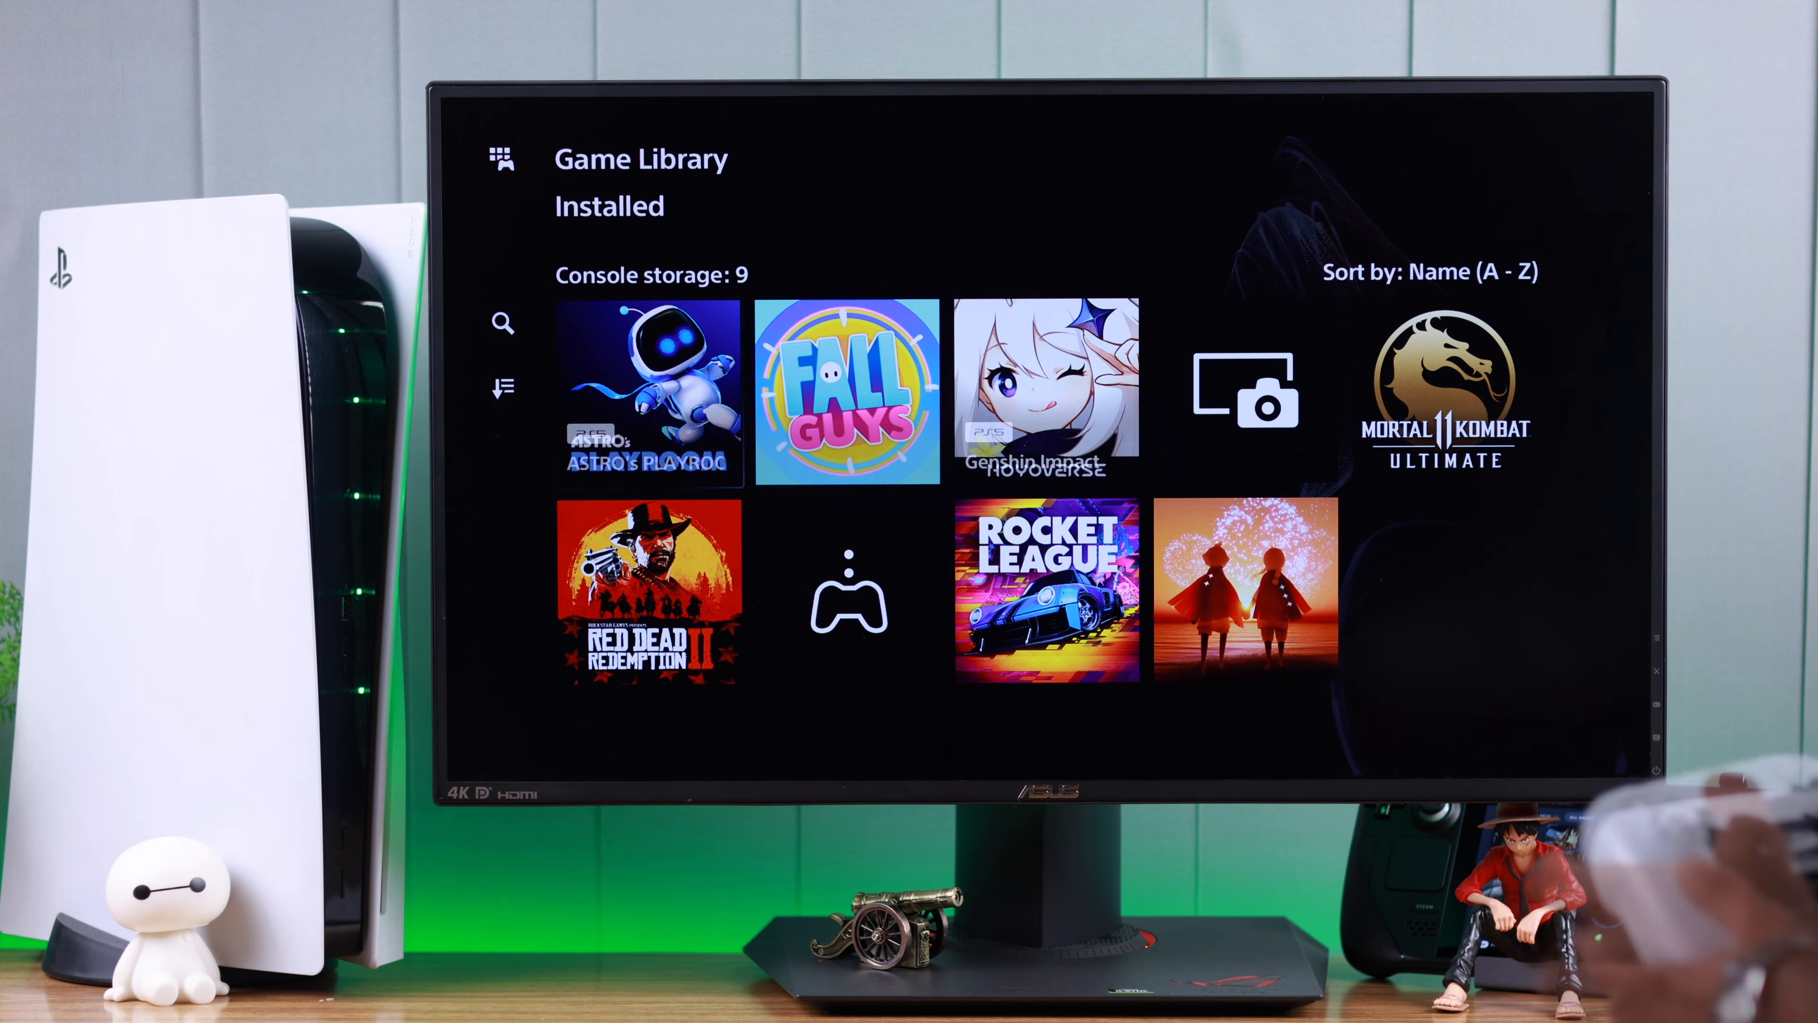
pyautogui.click(1243, 386)
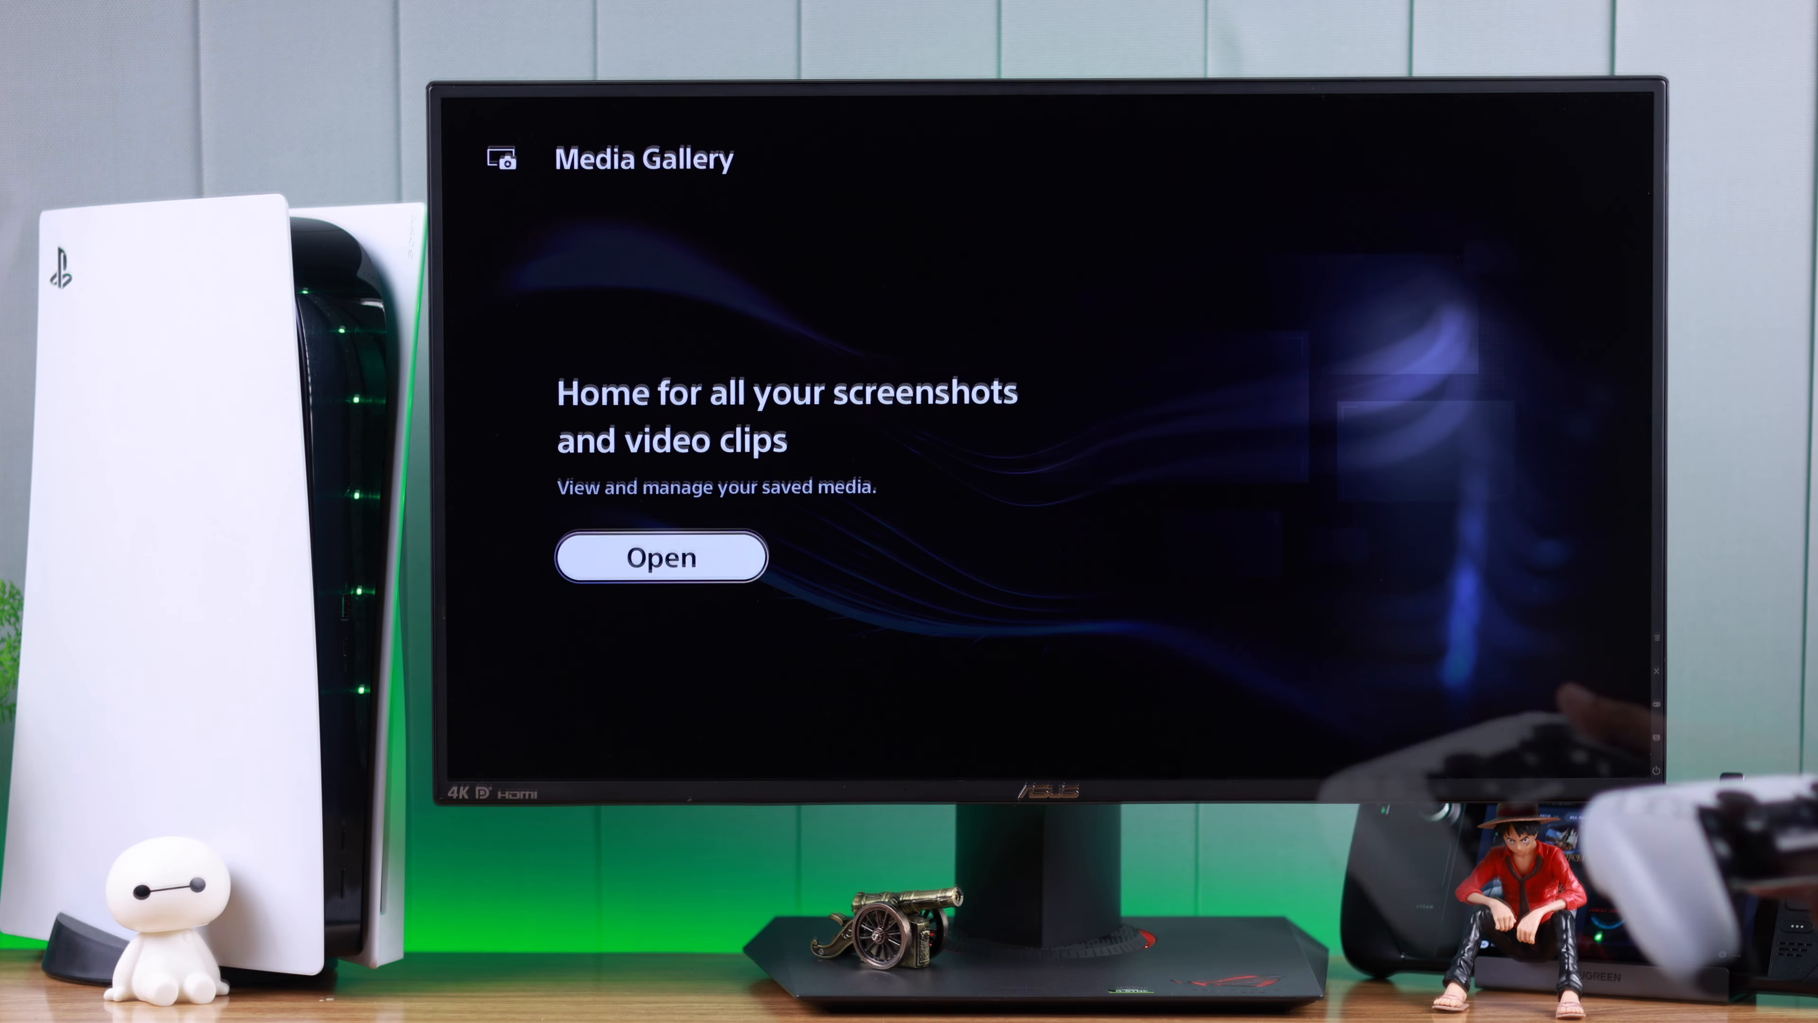
pyautogui.click(661, 557)
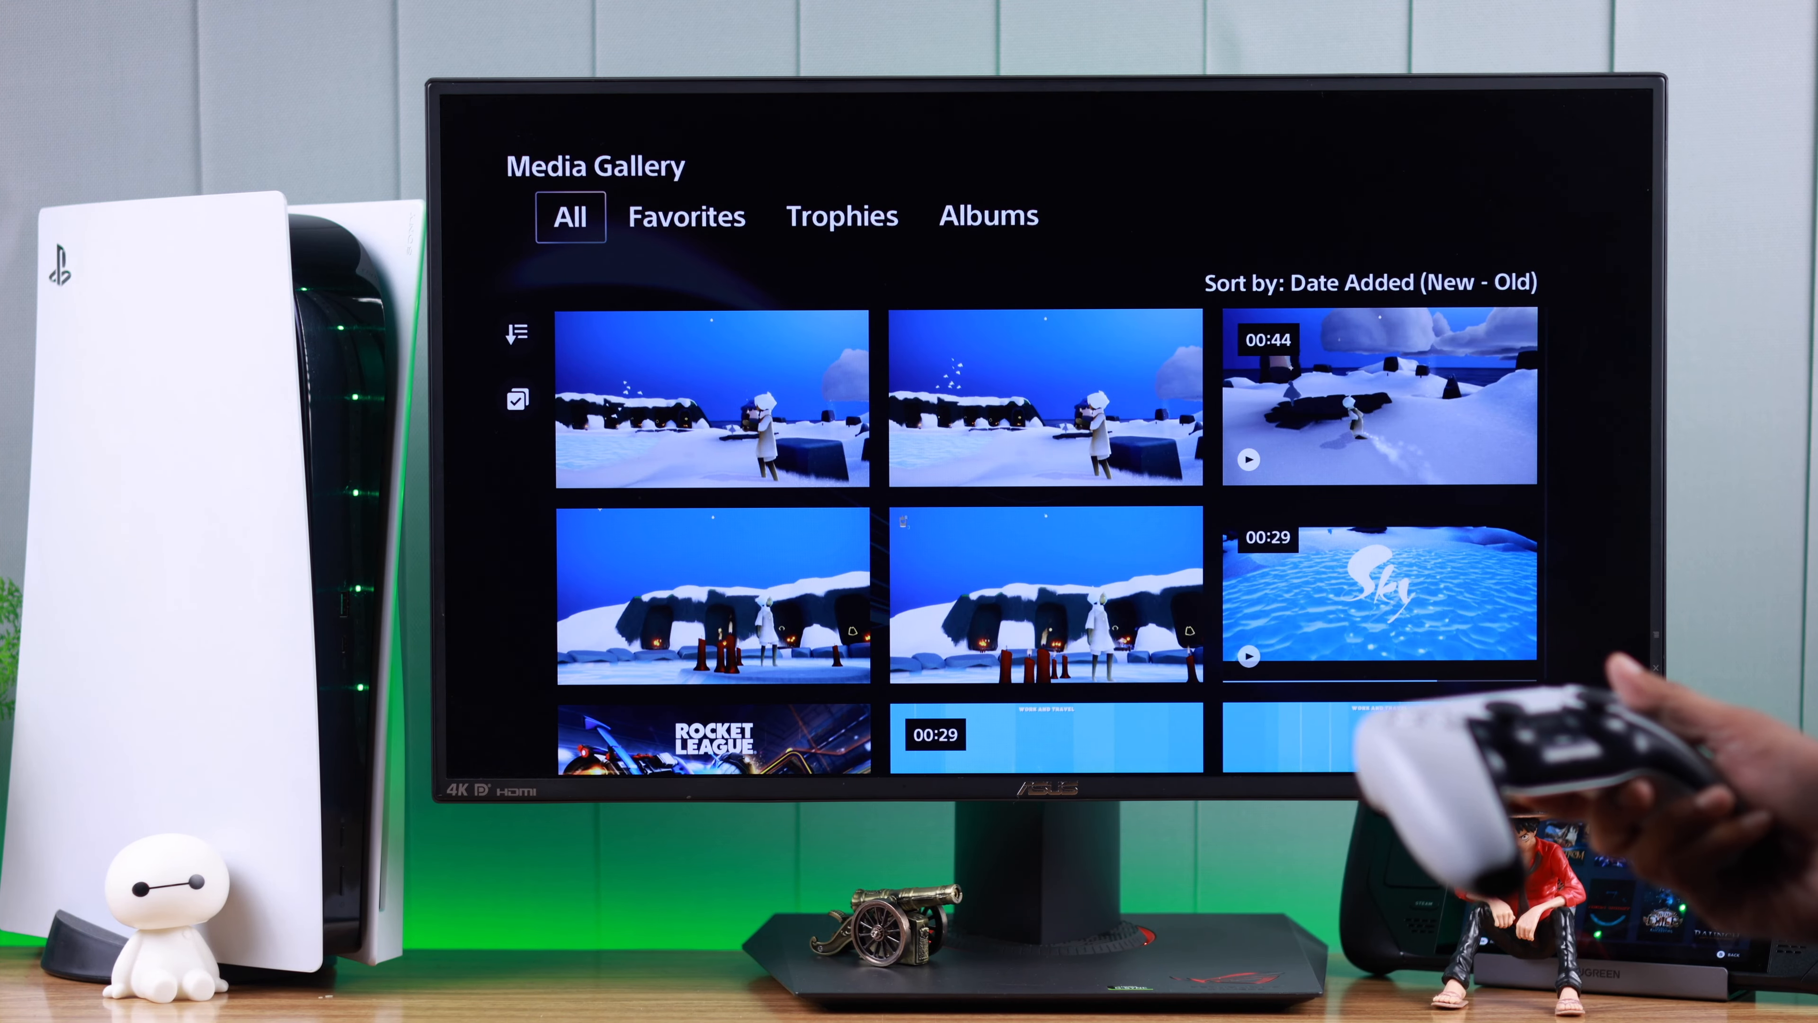
# - Browse the gallery while the connected USB drive adds its USB category
pyautogui.click(712, 397)
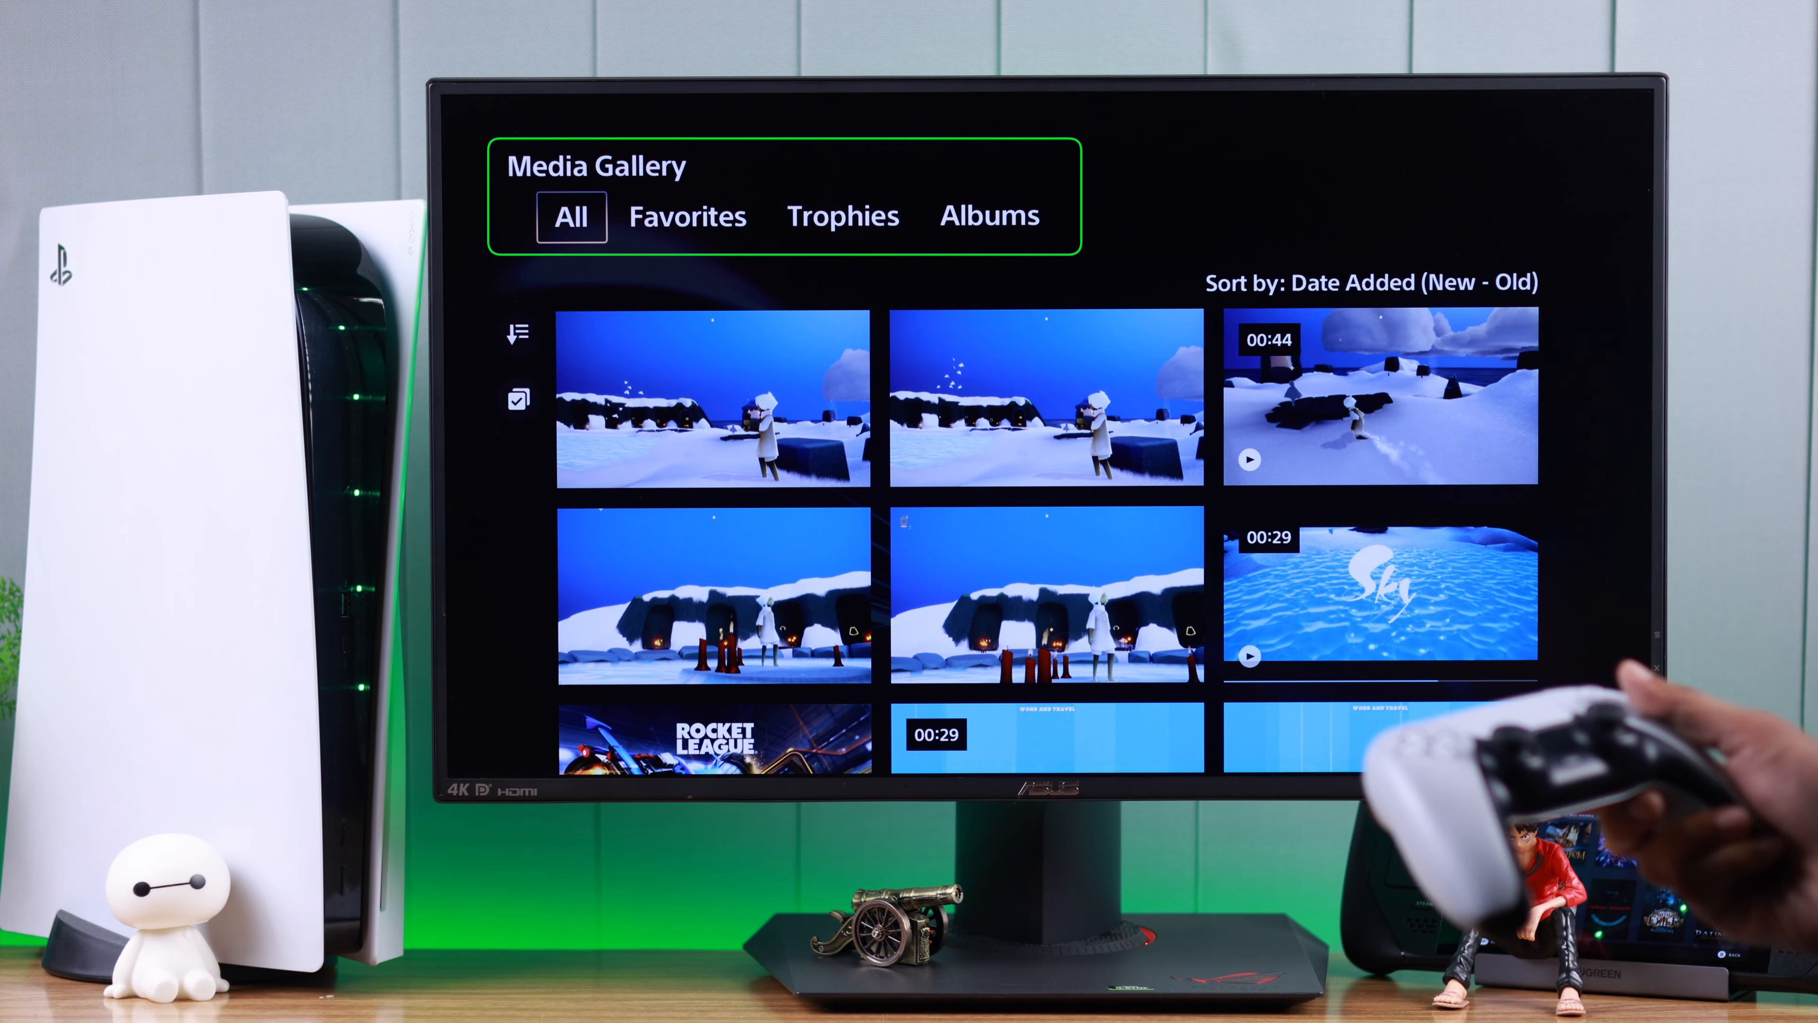
pyautogui.click(686, 216)
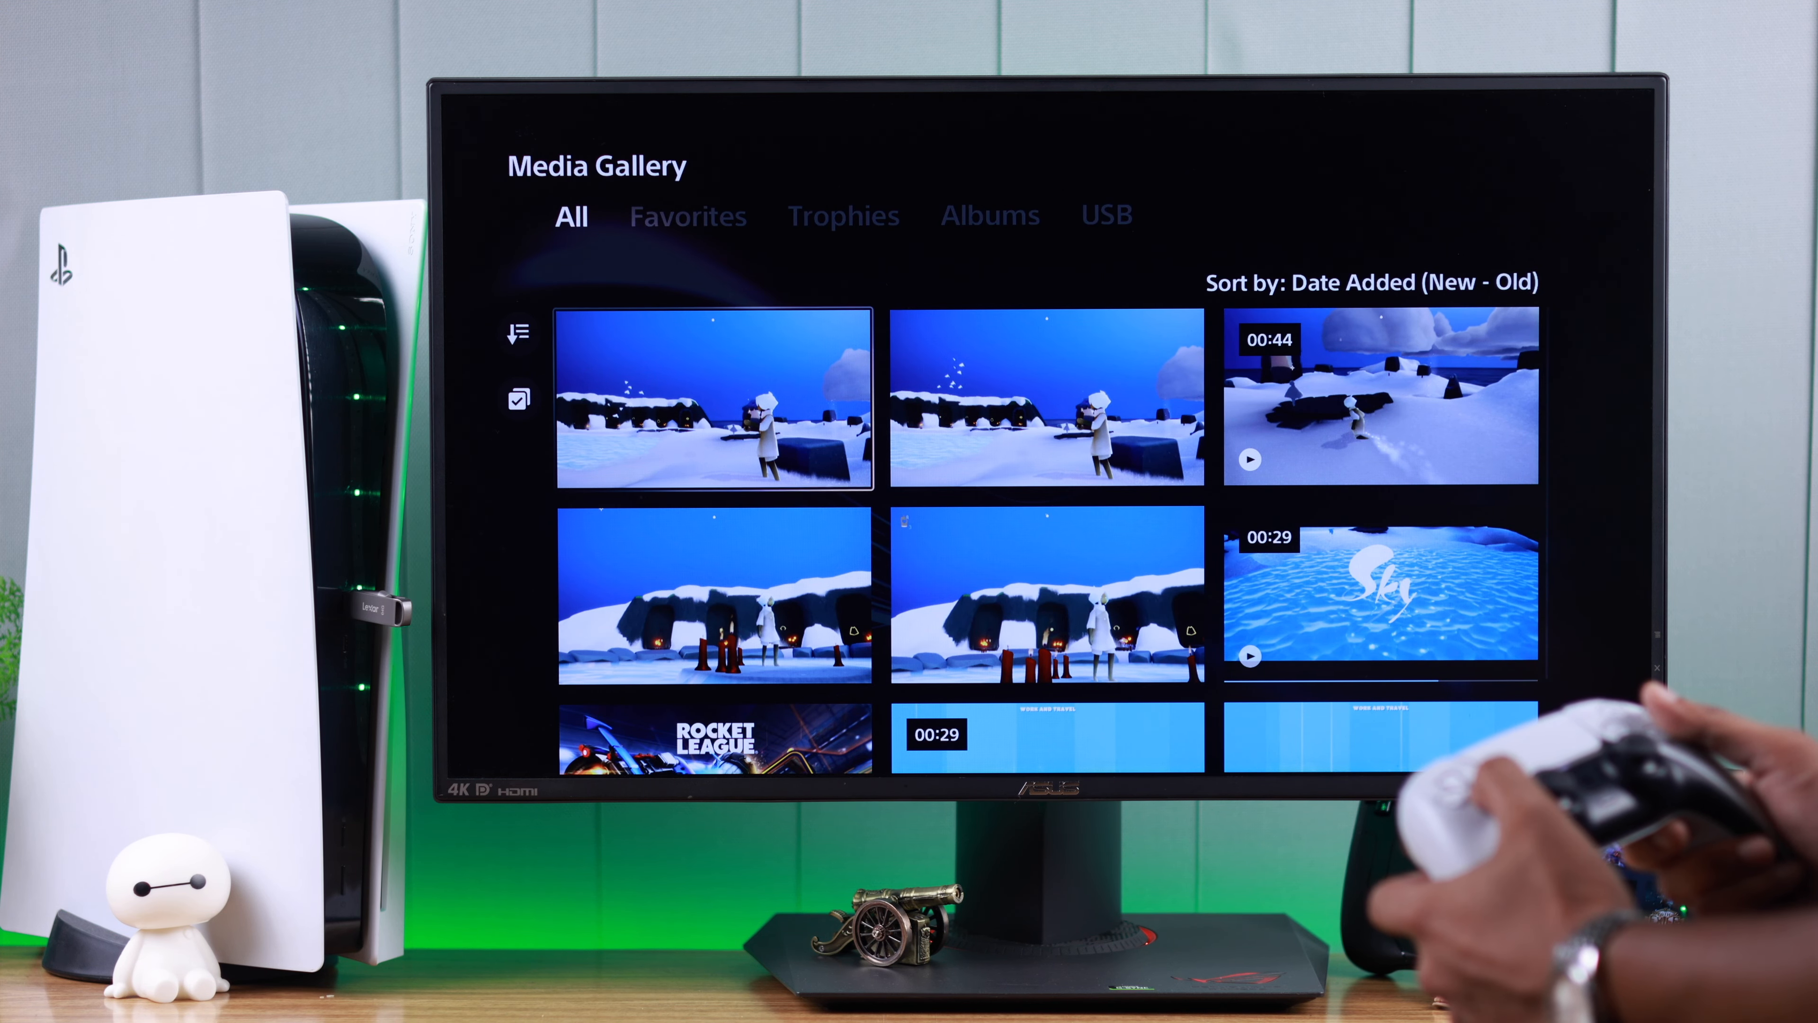
# - Multi-select all nine captures and copy them to the USB drive
pyautogui.scroll(-3)
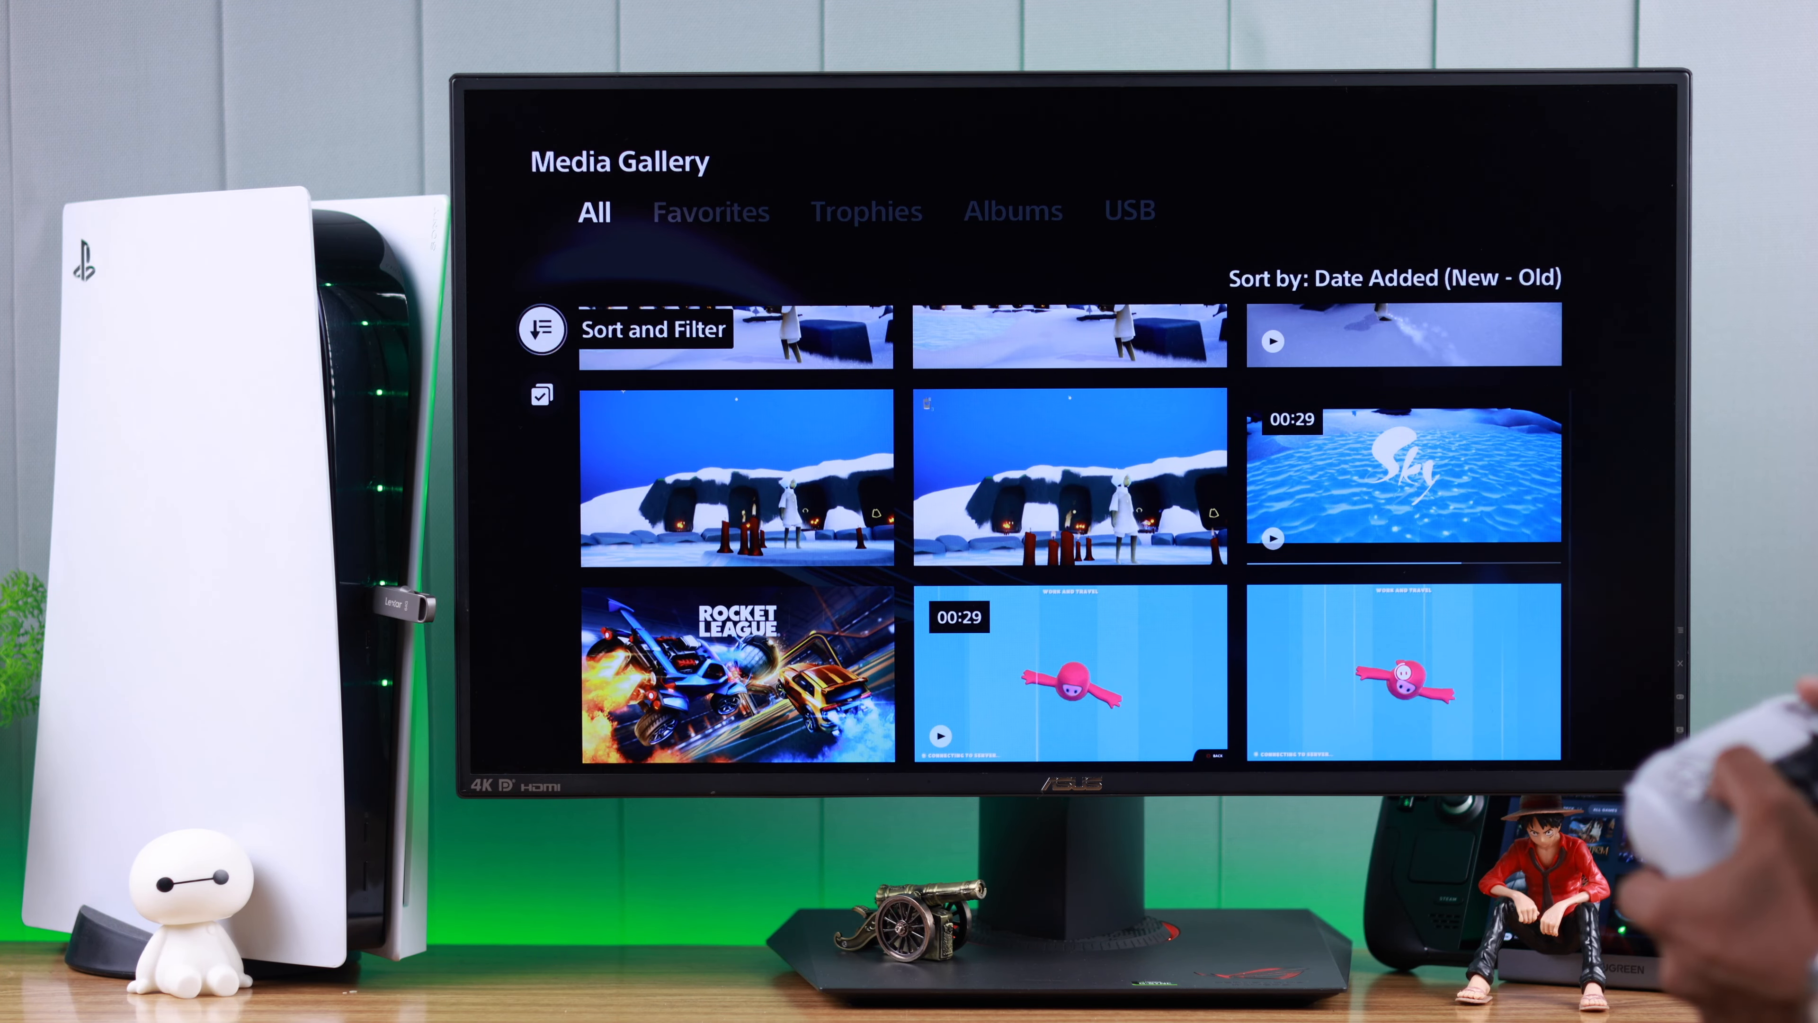
pyautogui.click(541, 394)
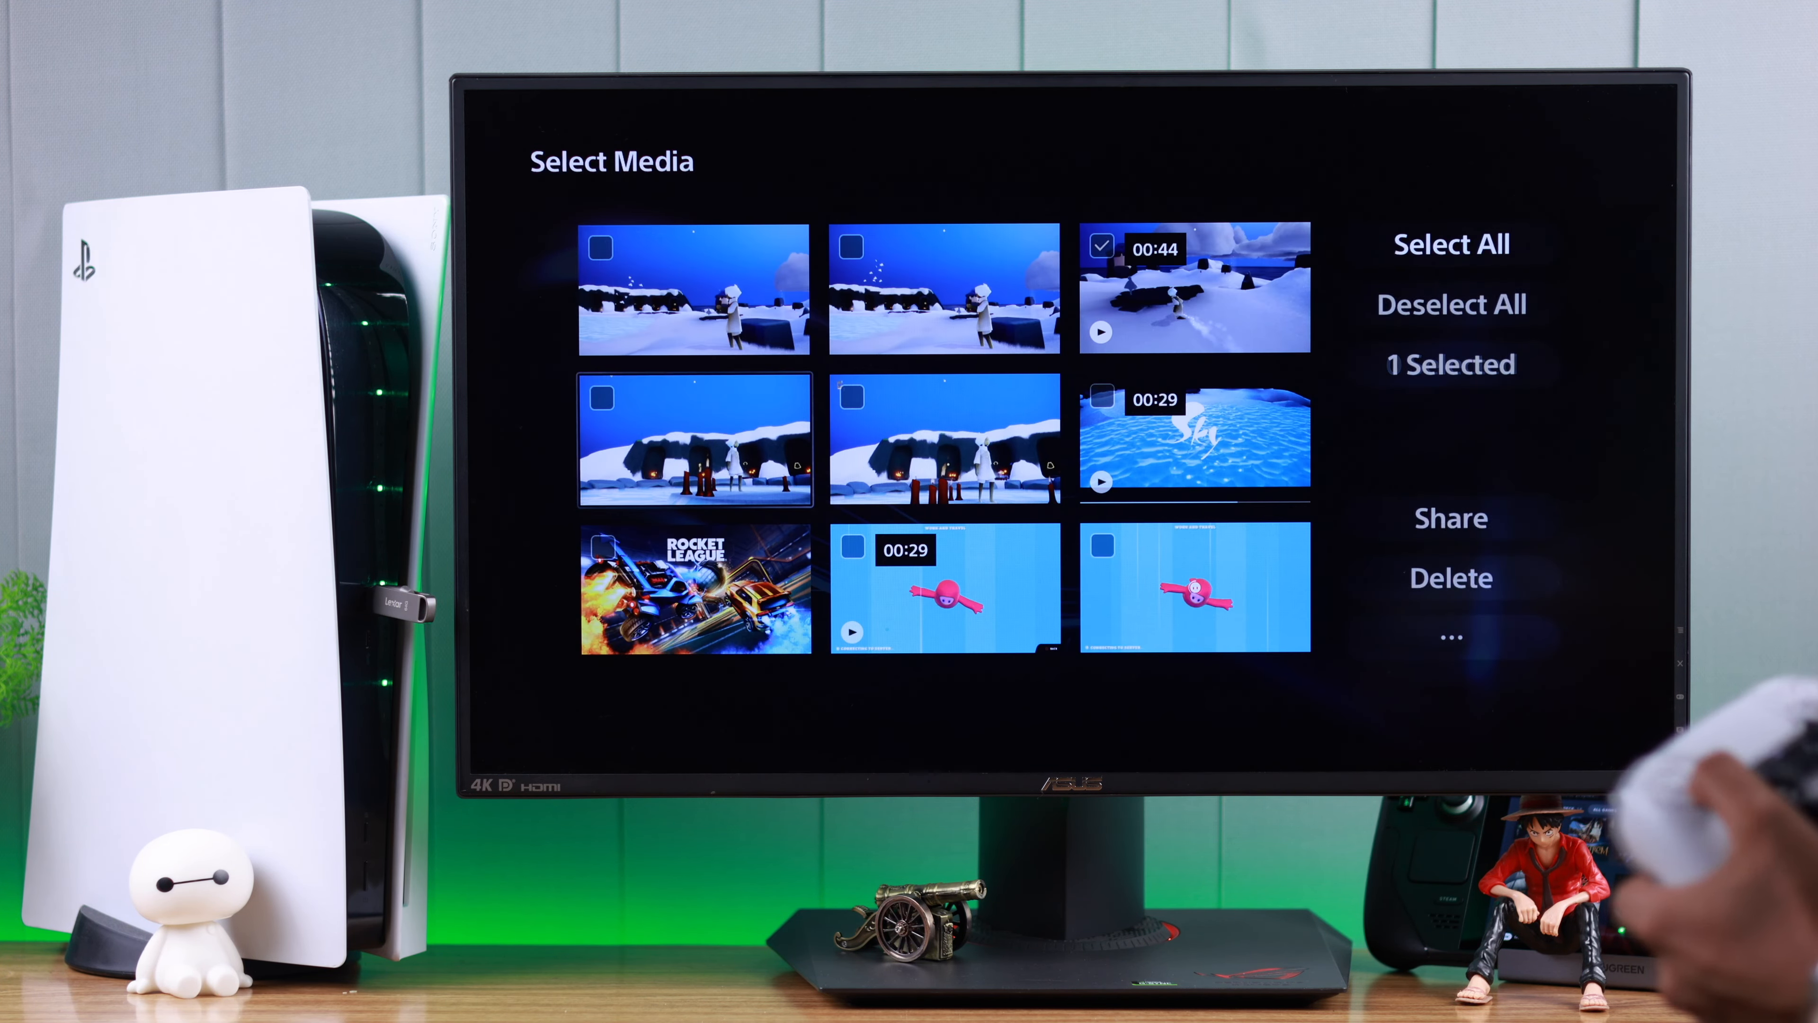
pyautogui.click(600, 249)
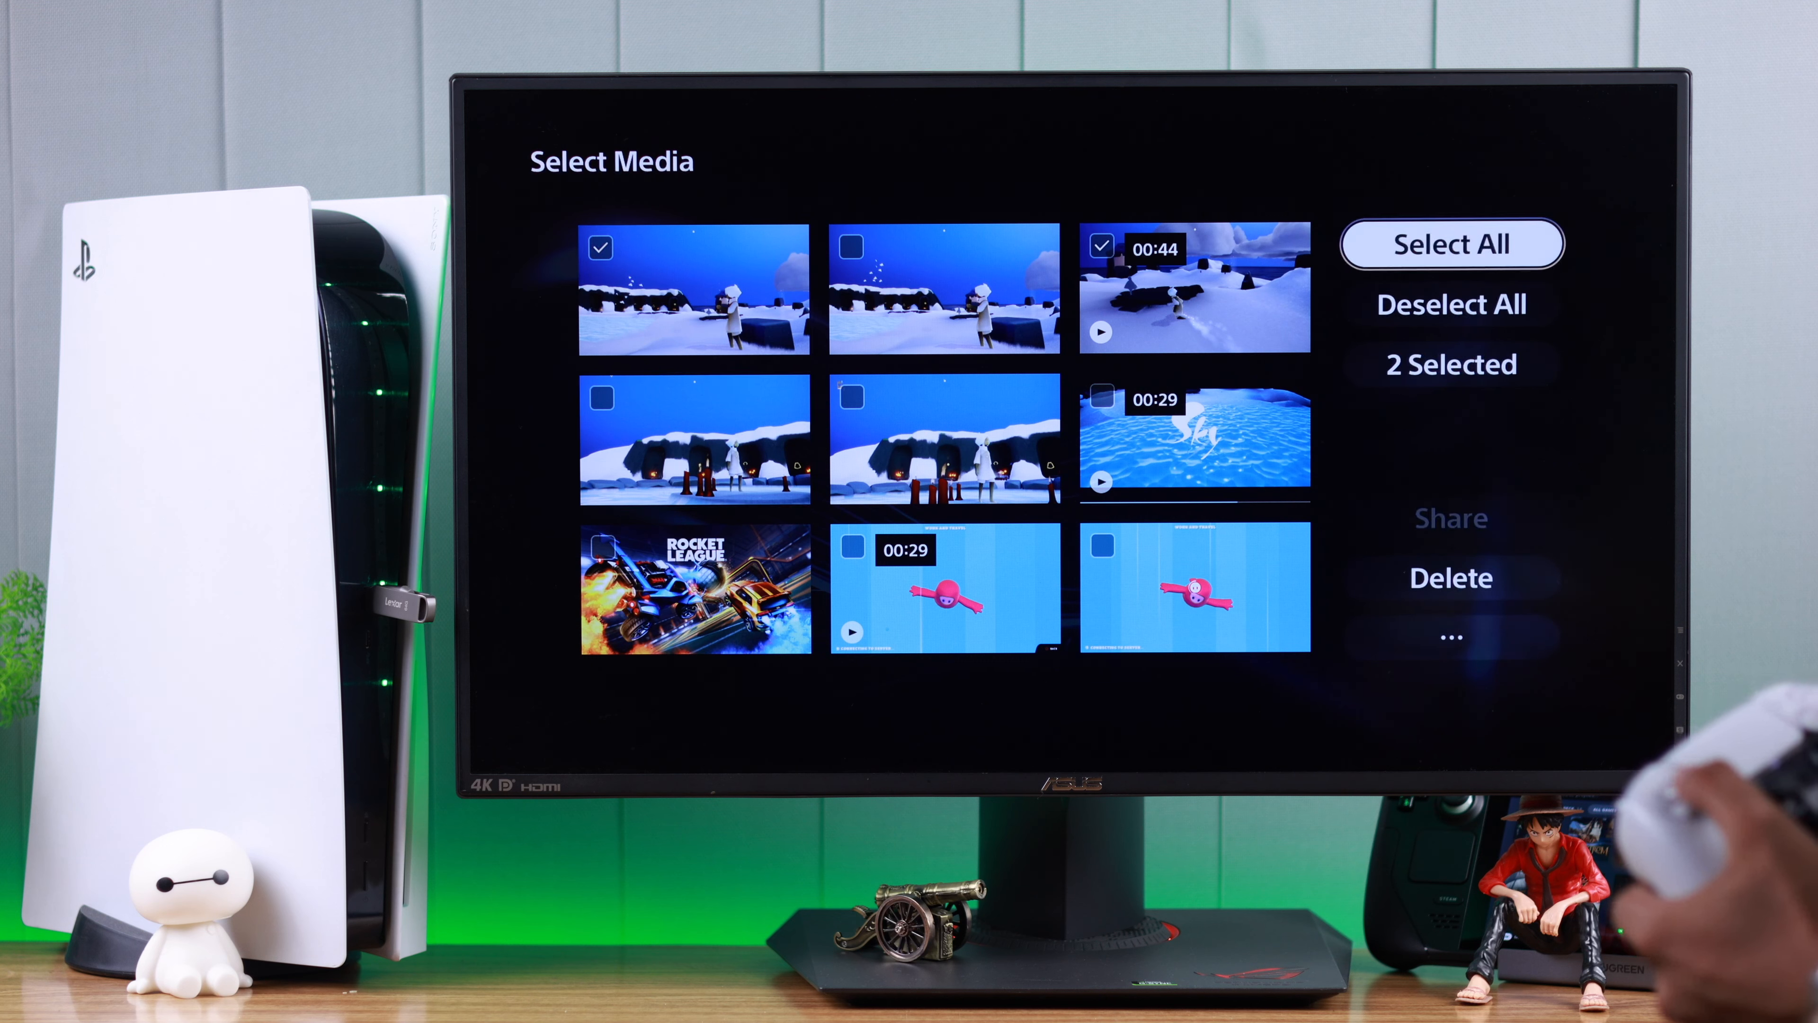
pyautogui.click(1451, 243)
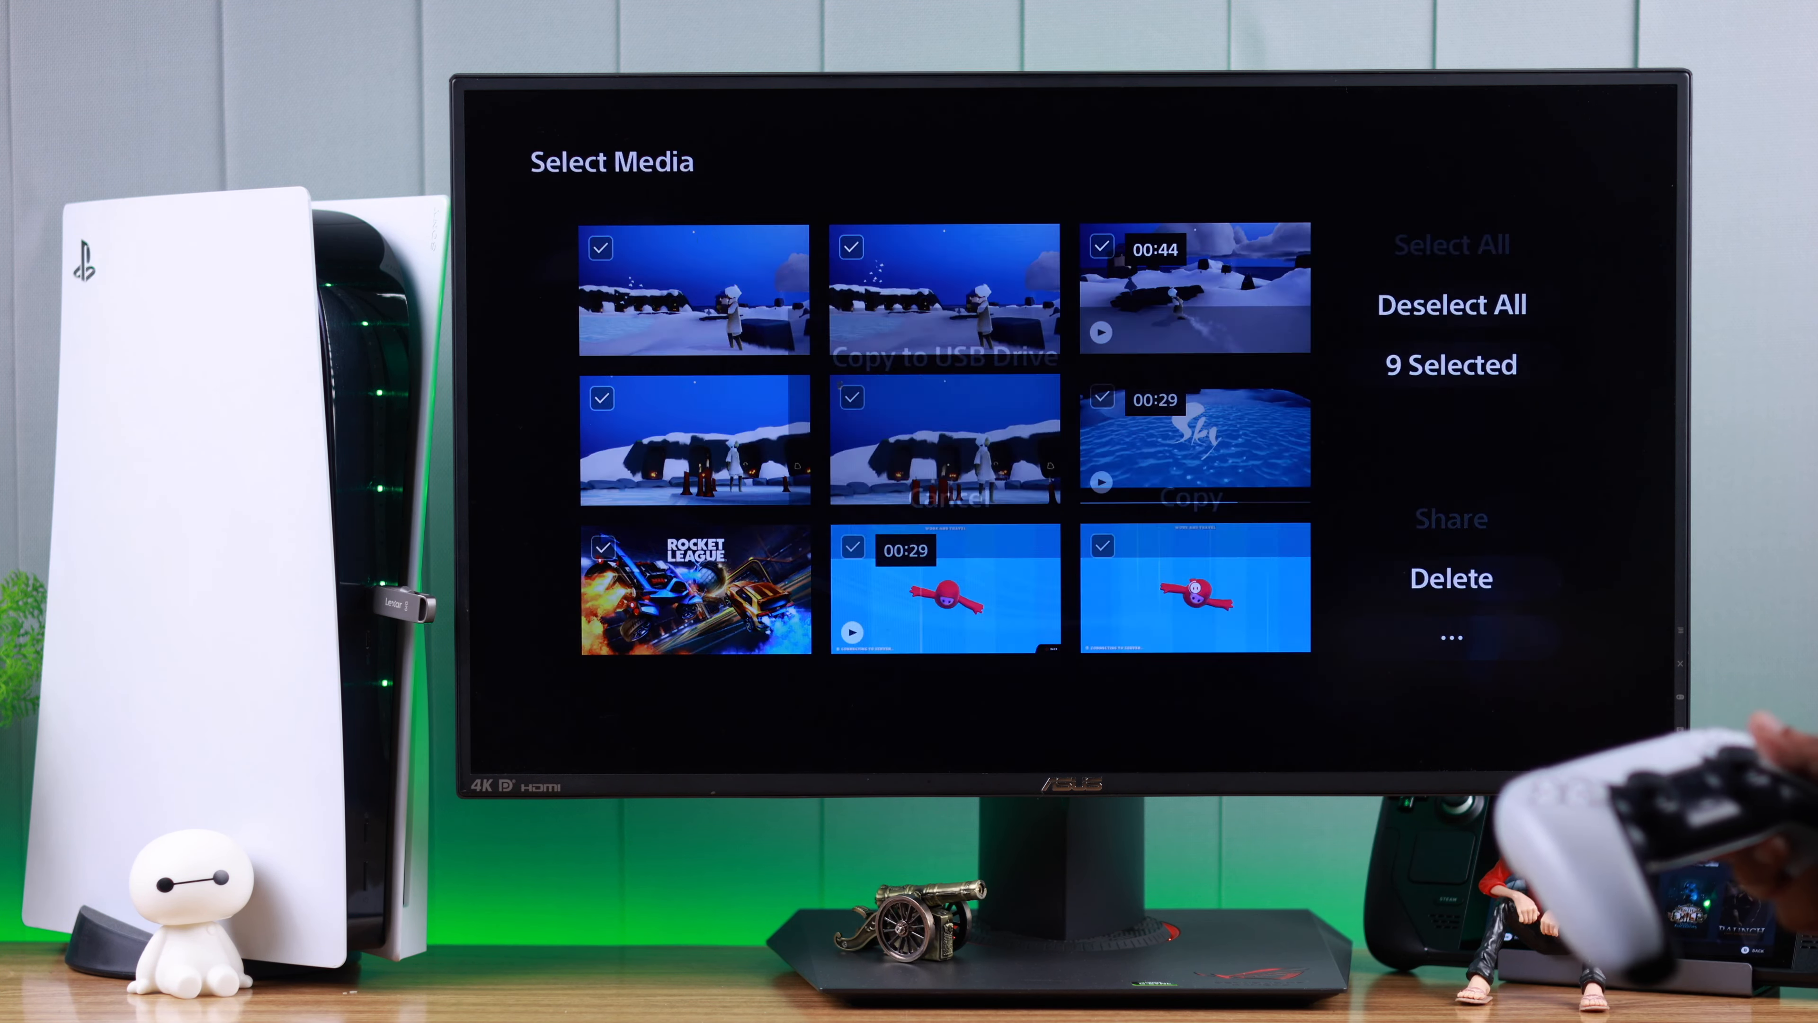
pyautogui.click(942, 356)
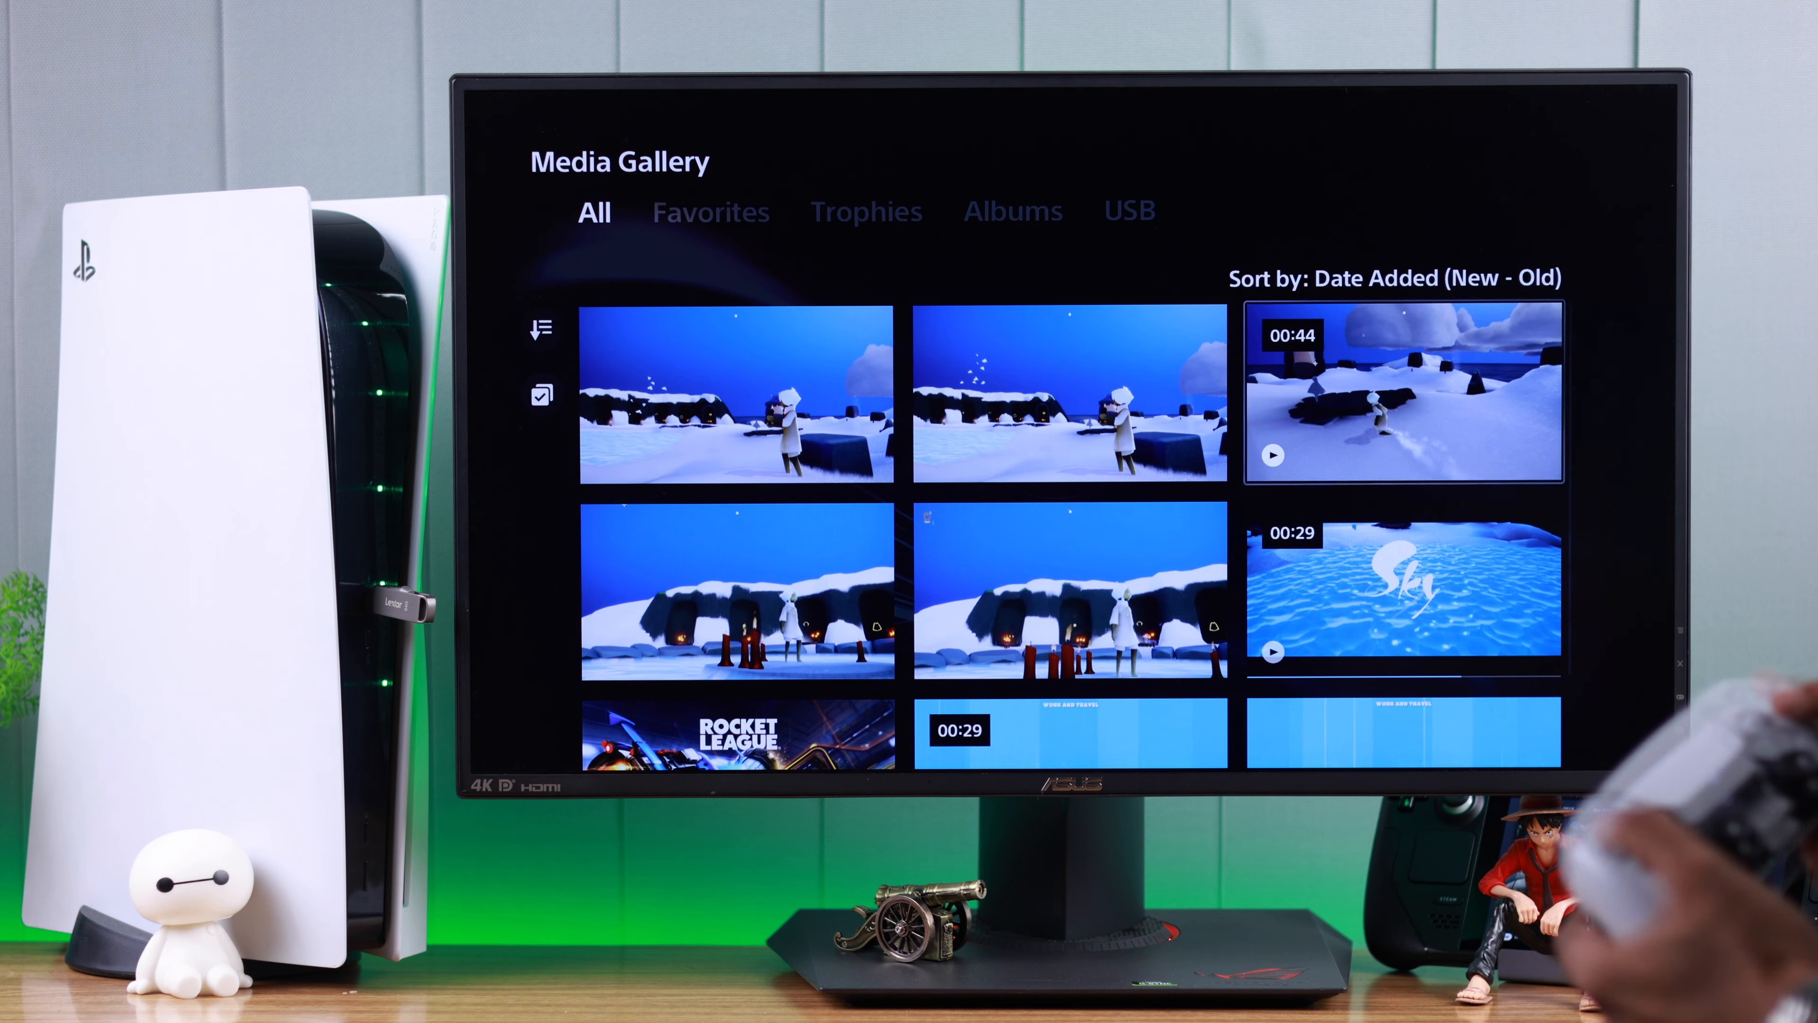
# - Play a copied Sky clip from the USB drive's CREATE folder, confirming the Stopping Features prompt
pyautogui.click(1126, 211)
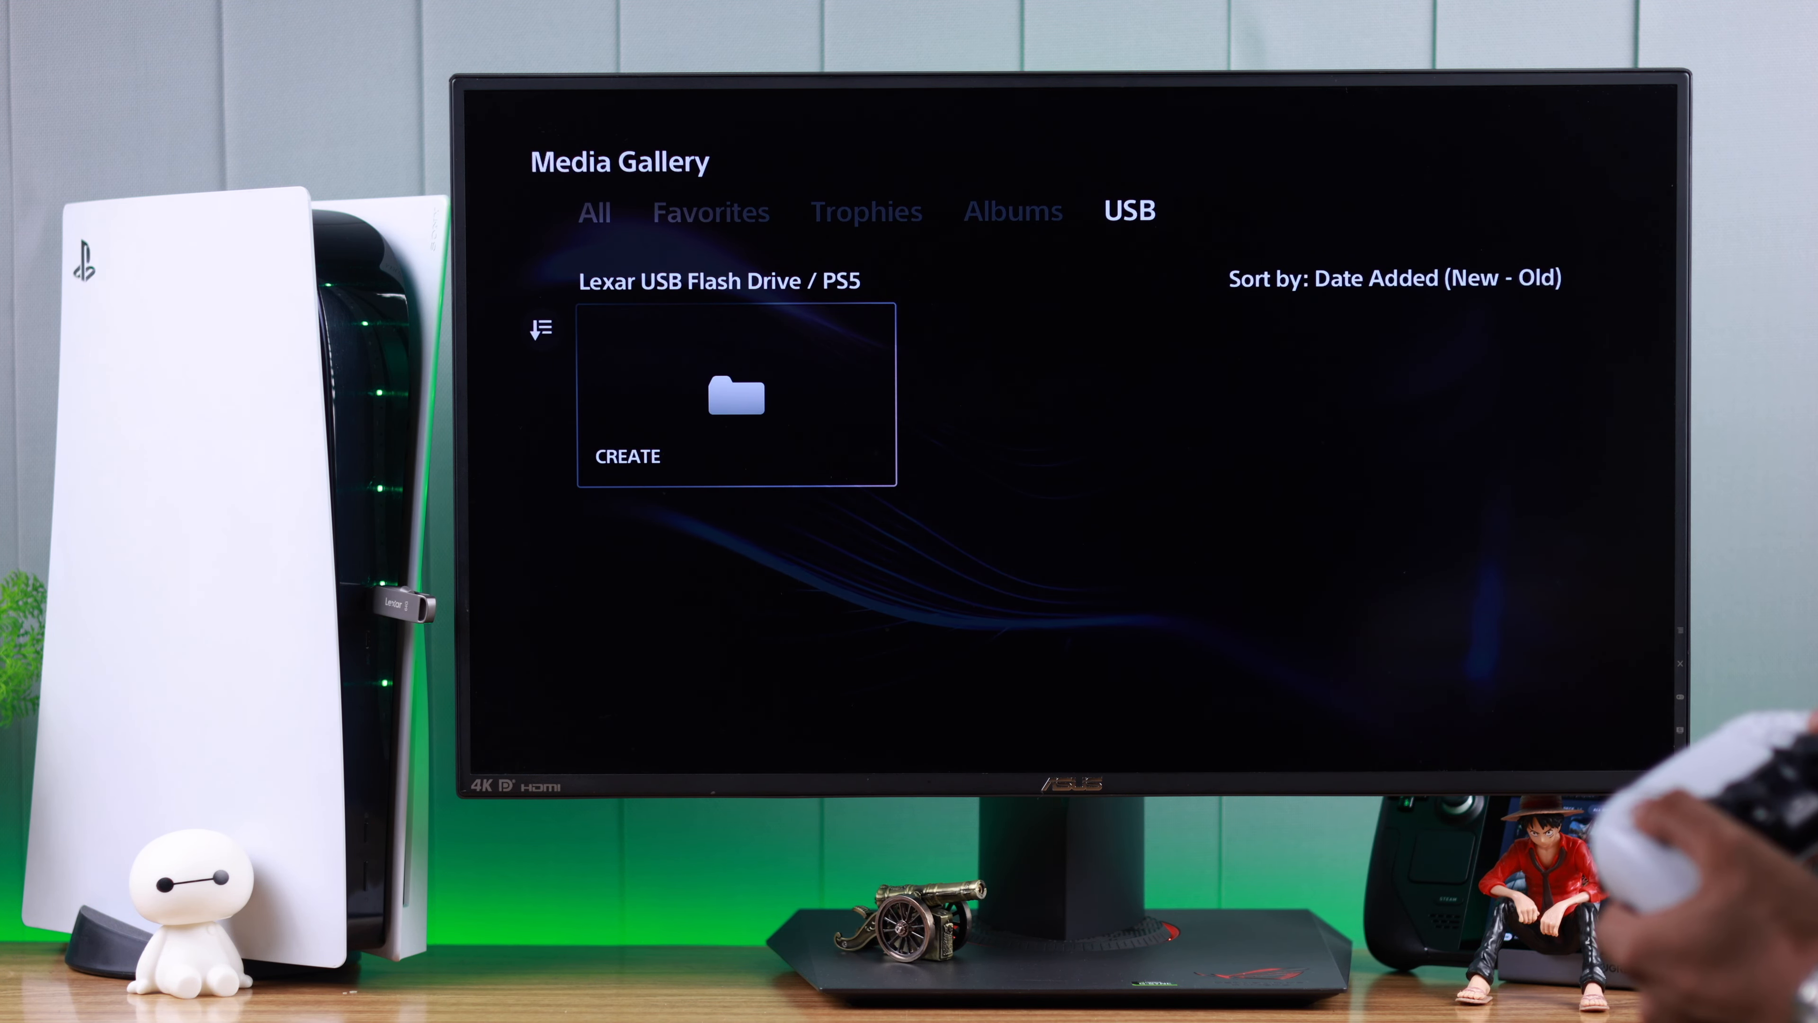
pyautogui.click(735, 395)
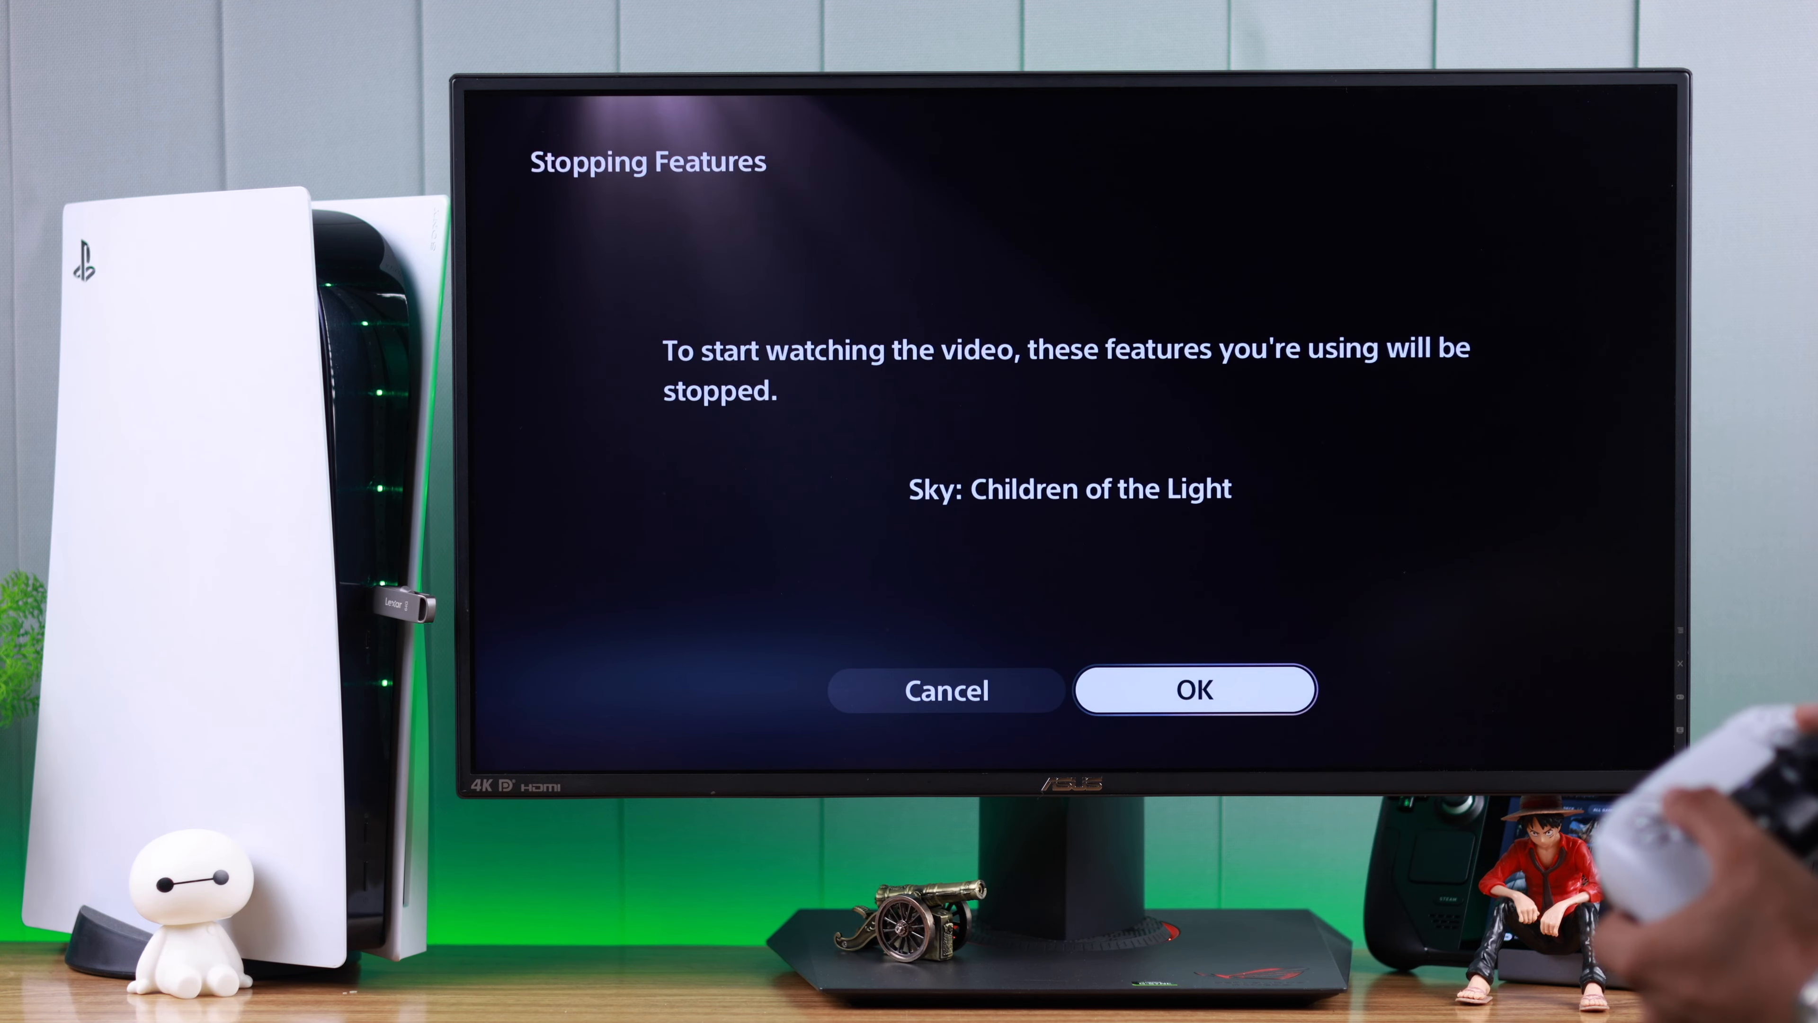
pyautogui.click(1194, 690)
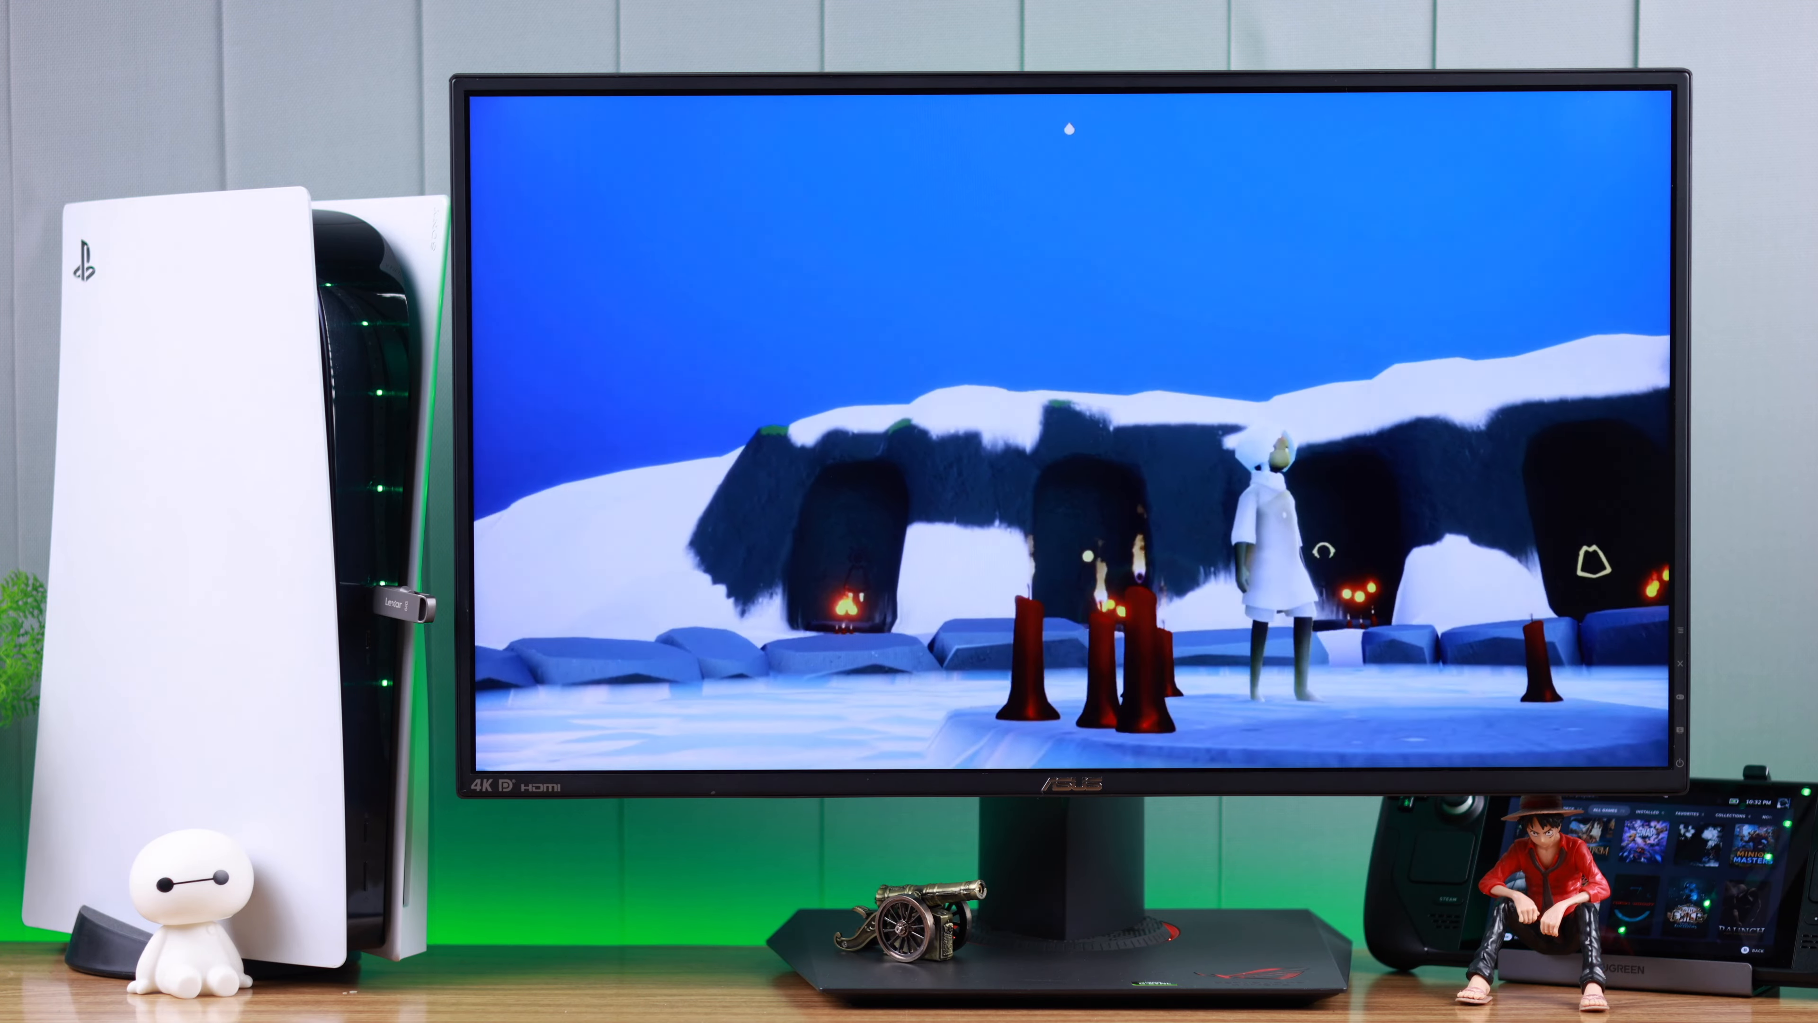